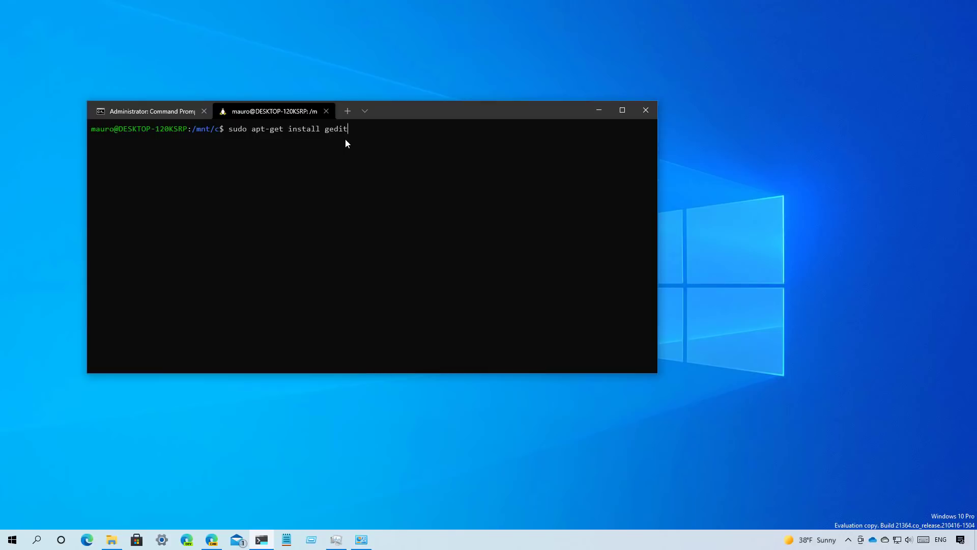
Run sudo apt-get install gedit in the Ubuntu shell to install the editor
key(enter)
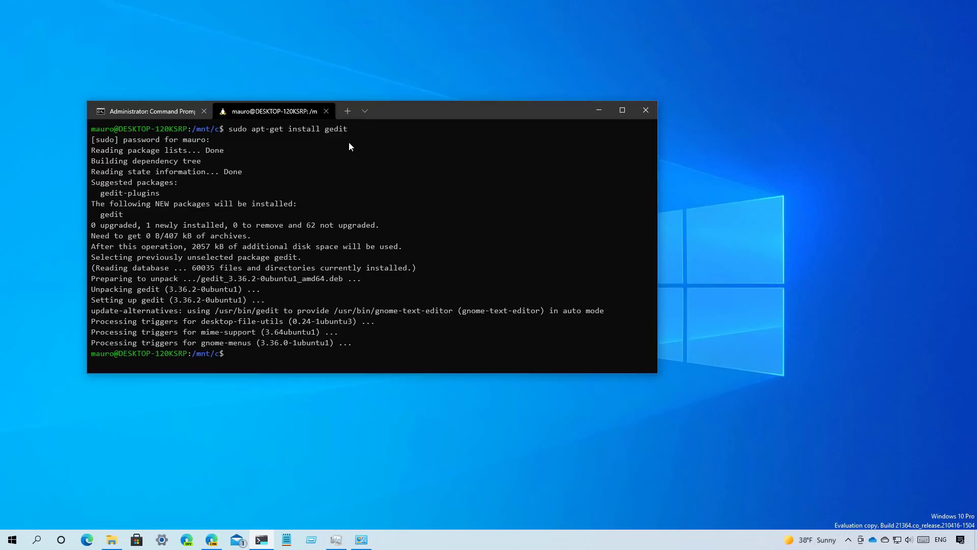
Launch gedit from the prompt with a blank Untitled Document 1 and review its hamburger menu commands
text(ge)
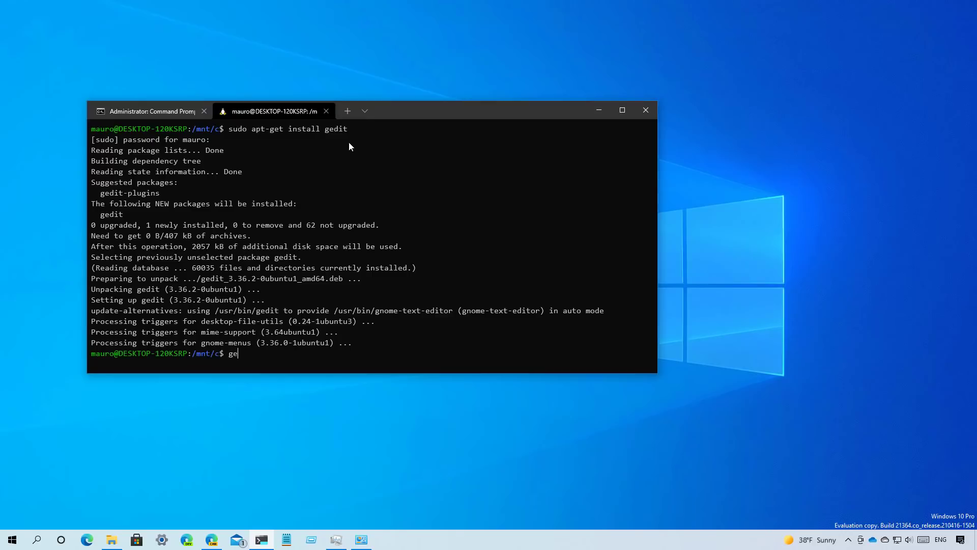
text(dit)
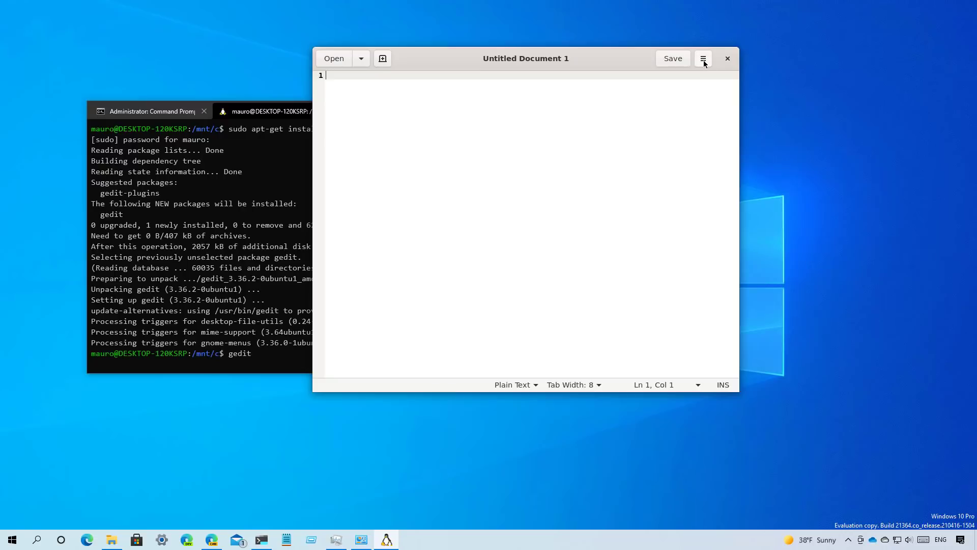
mouse_move(545, 68)
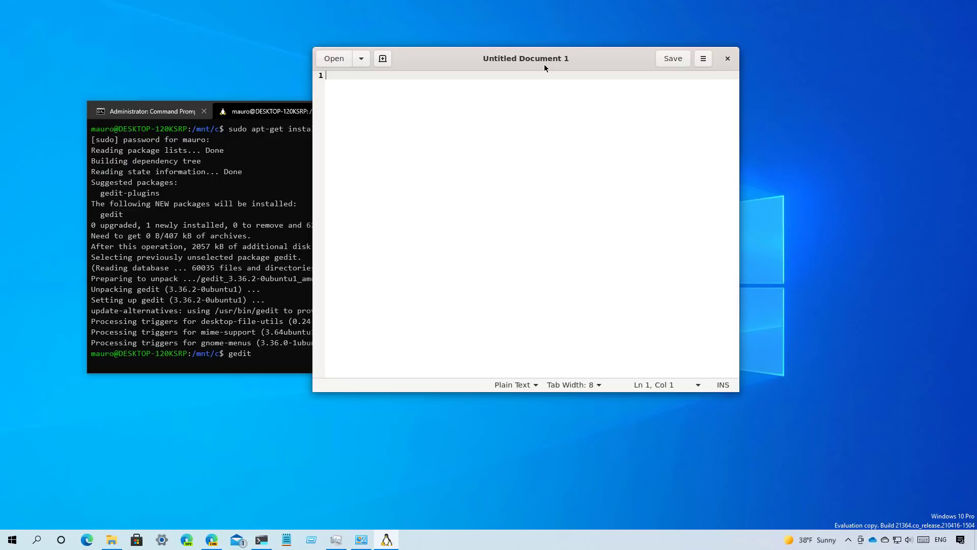
click(703, 58)
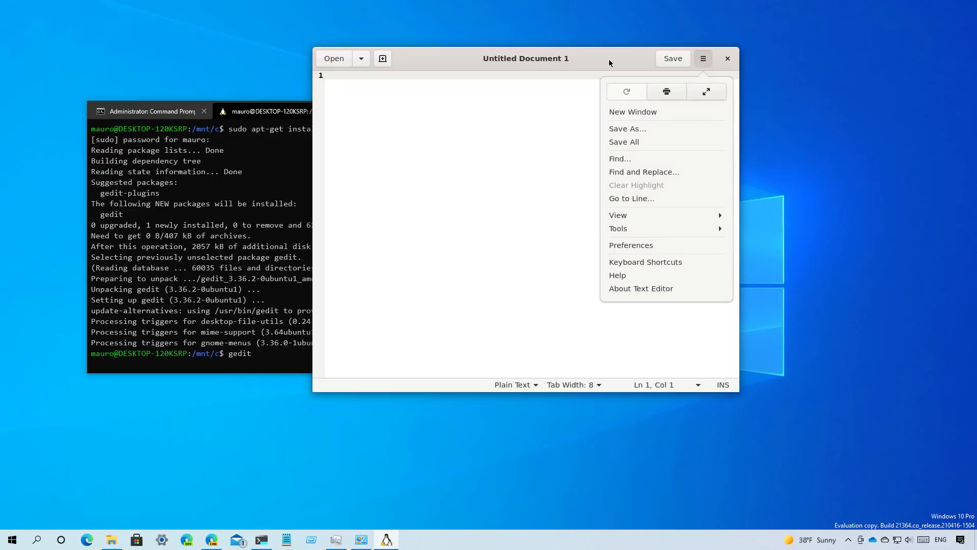
drag(526, 58, 429, 105)
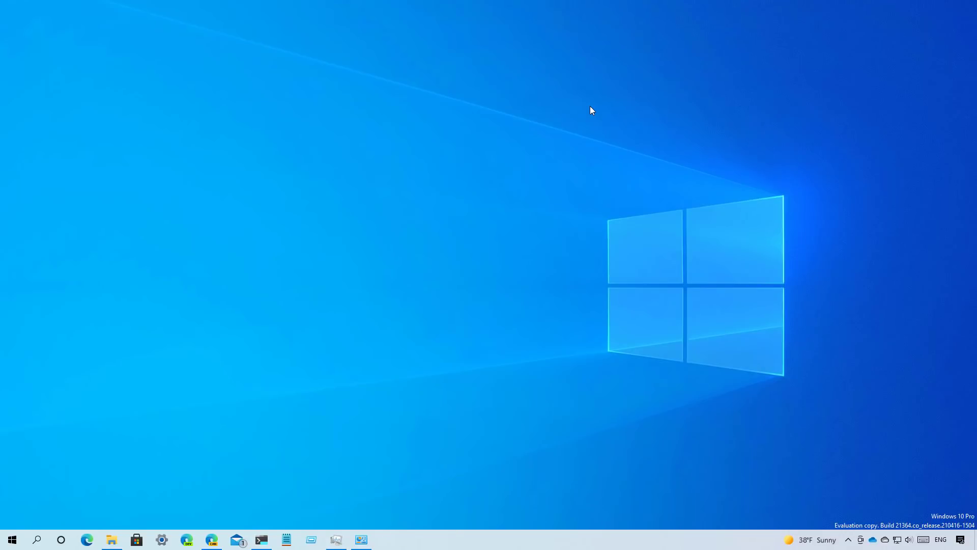
mouse_move(21, 535)
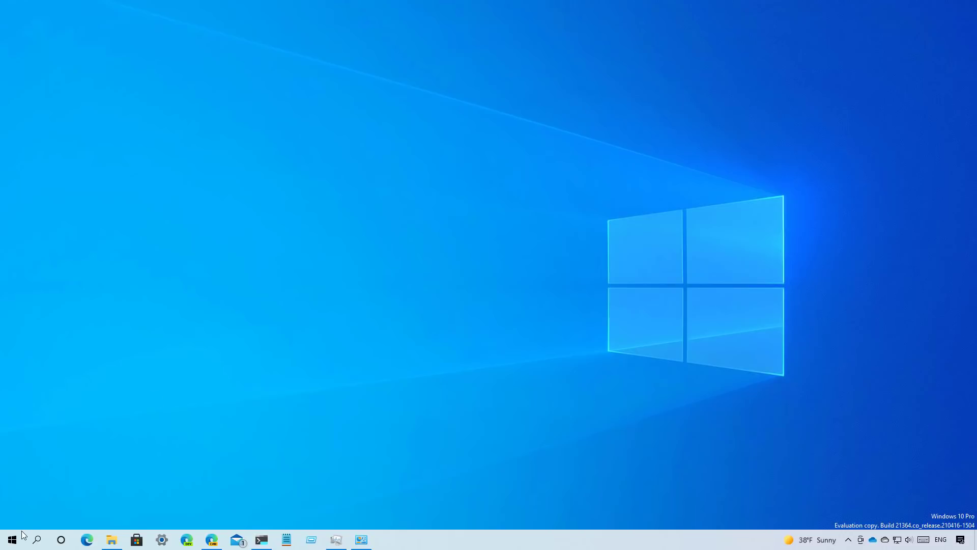
Launch Text Editor (Ubuntu-20.04) from the Start menu's Recently added list
click(11, 538)
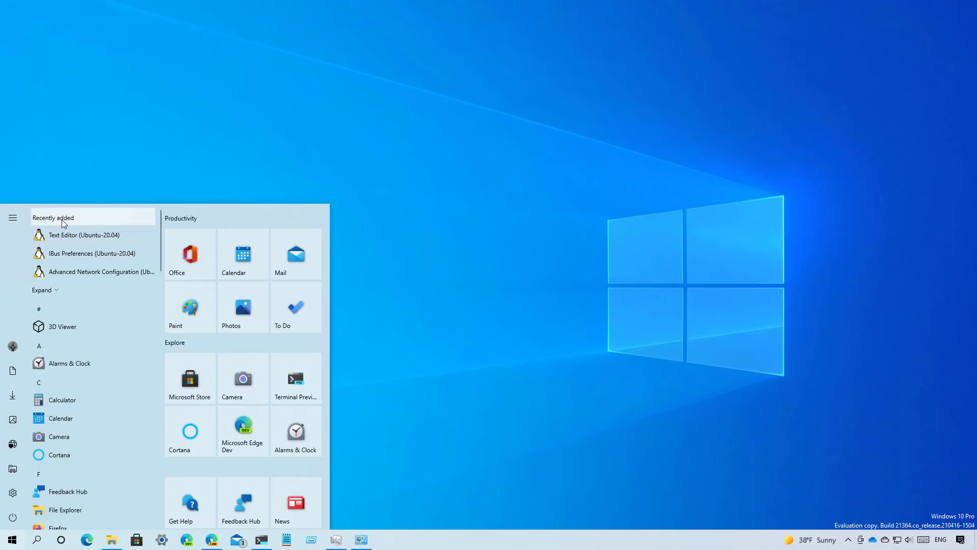
mouse_move(80, 244)
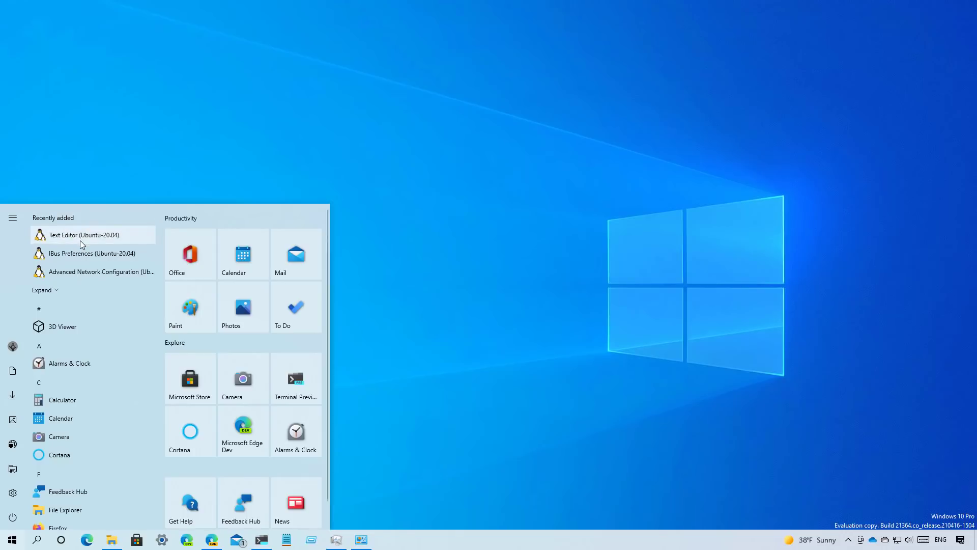
click(79, 234)
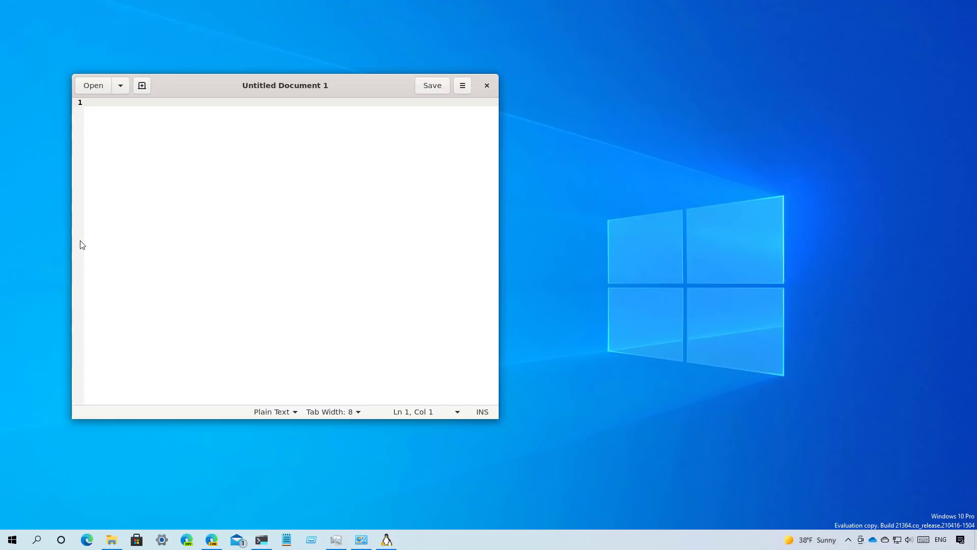
Reach the Ubuntu-20.04 app folder through the Start menu's letter index at U
click(11, 539)
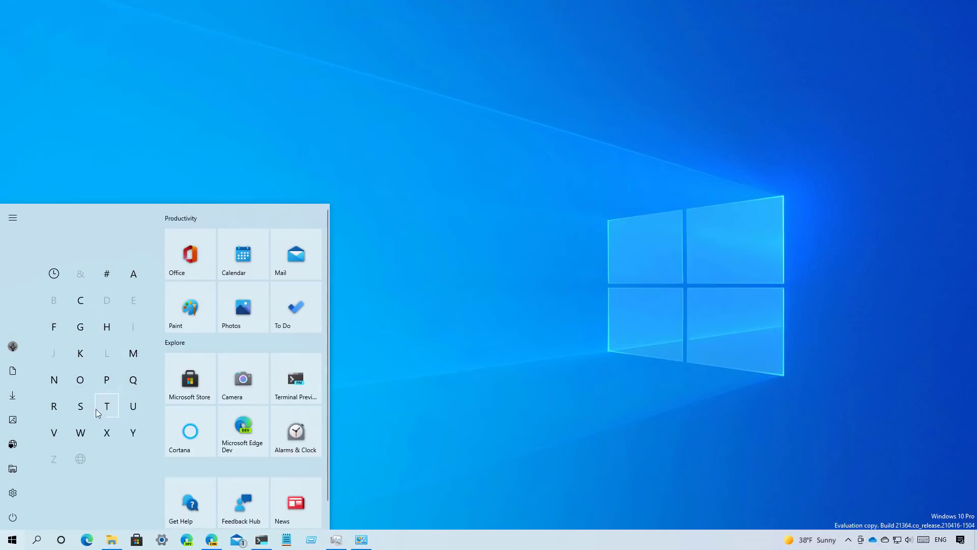
click(107, 406)
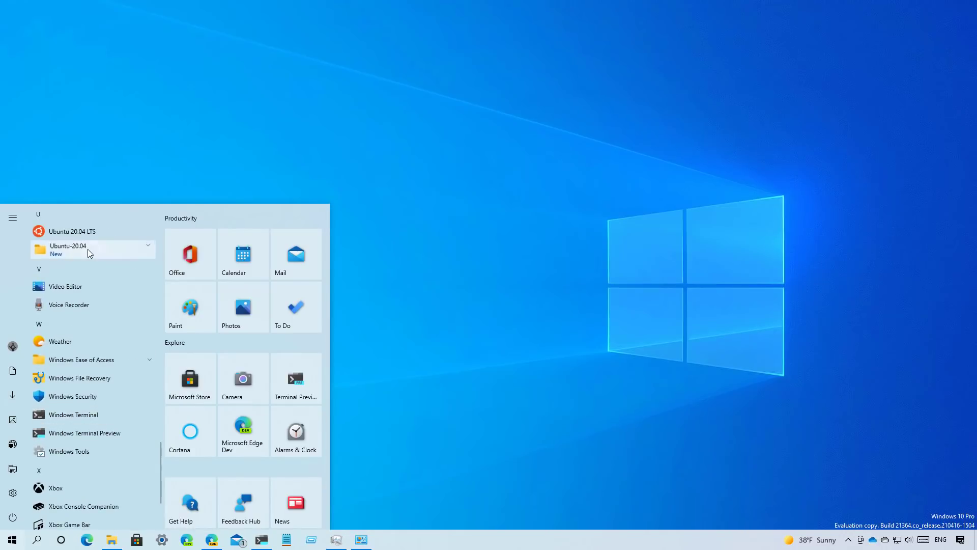
click(93, 249)
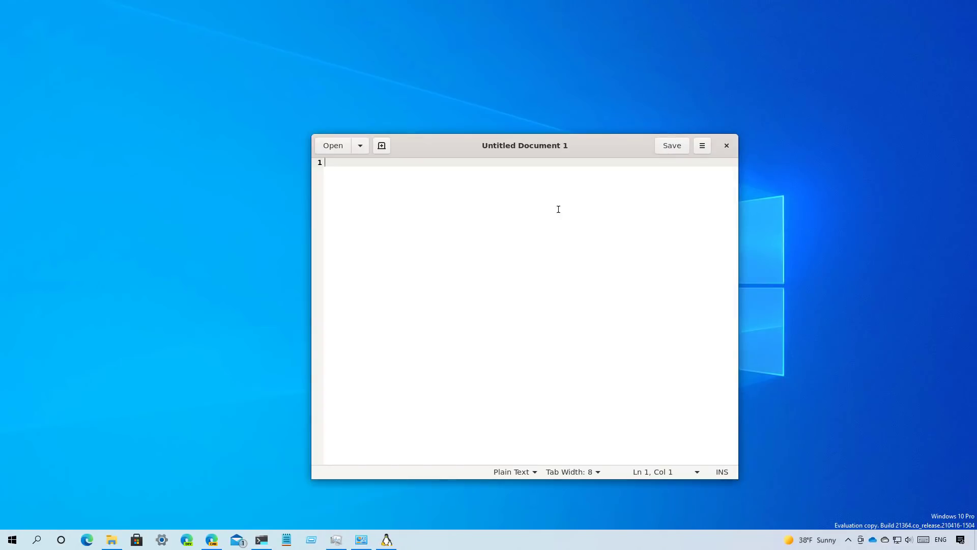
Move the blank gedit window toward the left side of the desktop
drag(525, 146, 322, 103)
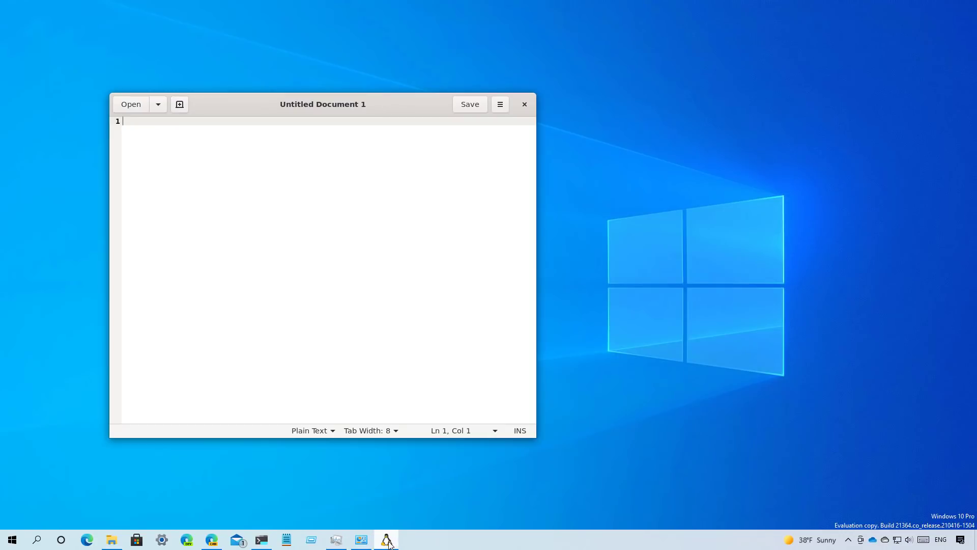
mouse_move(386, 540)
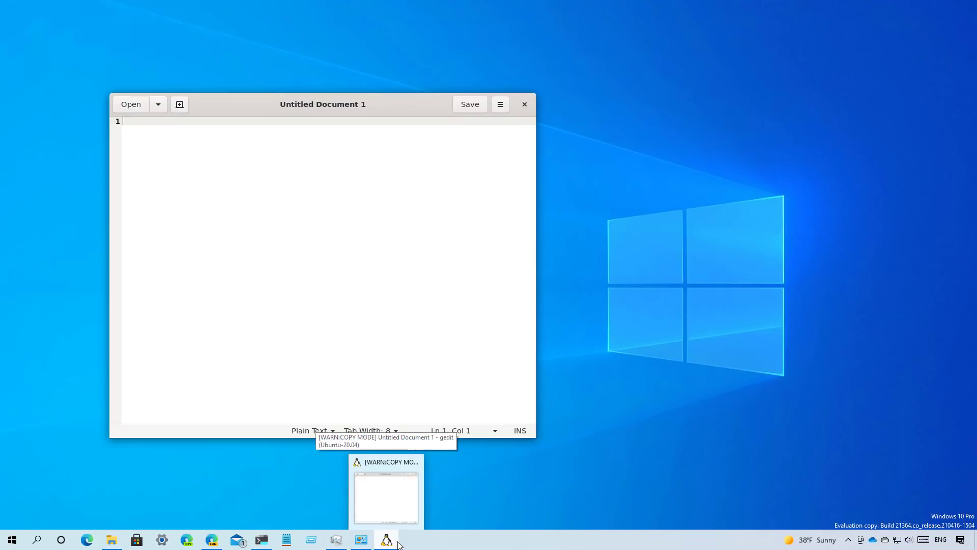
mouse_move(421, 543)
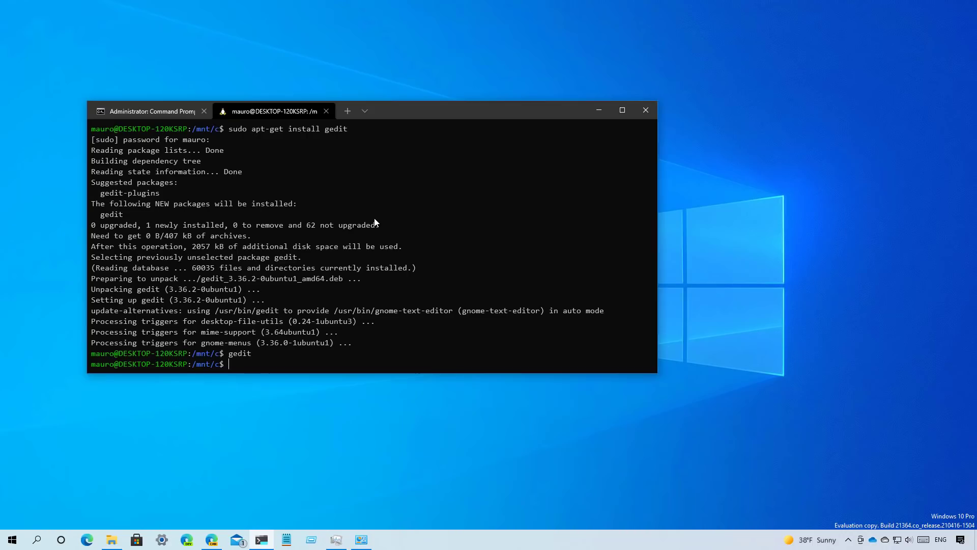
Clear the shell, run sudo apt-get remove gedit, and get the terminal off the desktop
text(clear)
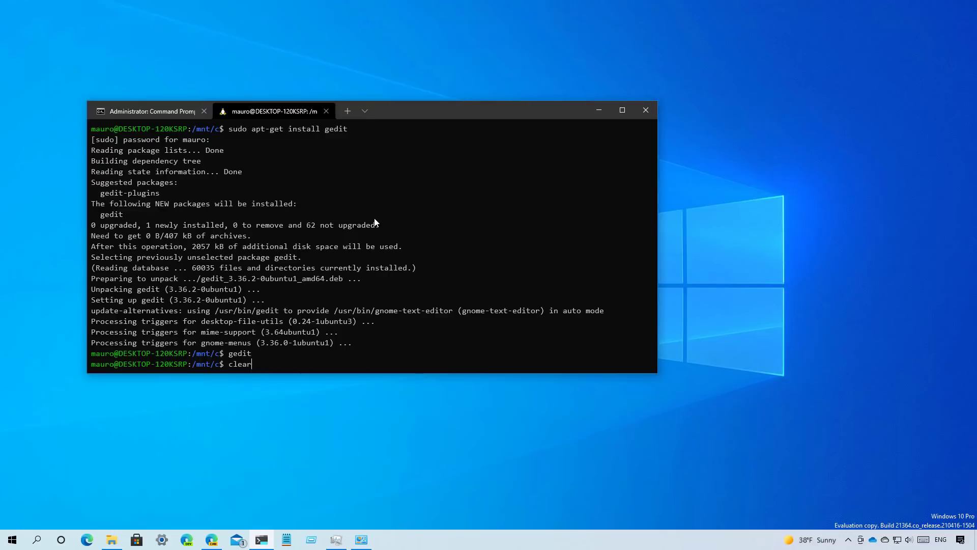
text(sudo apt-get remove gedit)
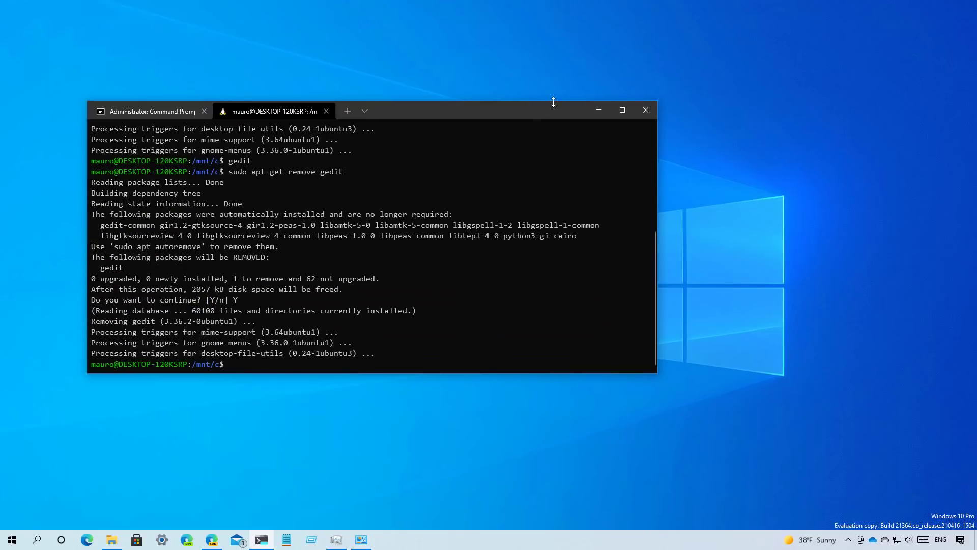
click(645, 110)
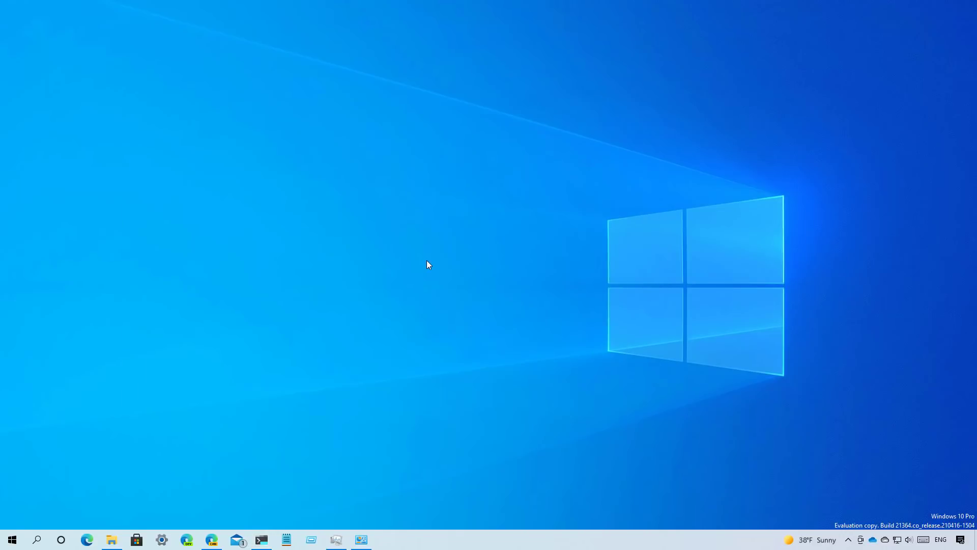
click(11, 539)
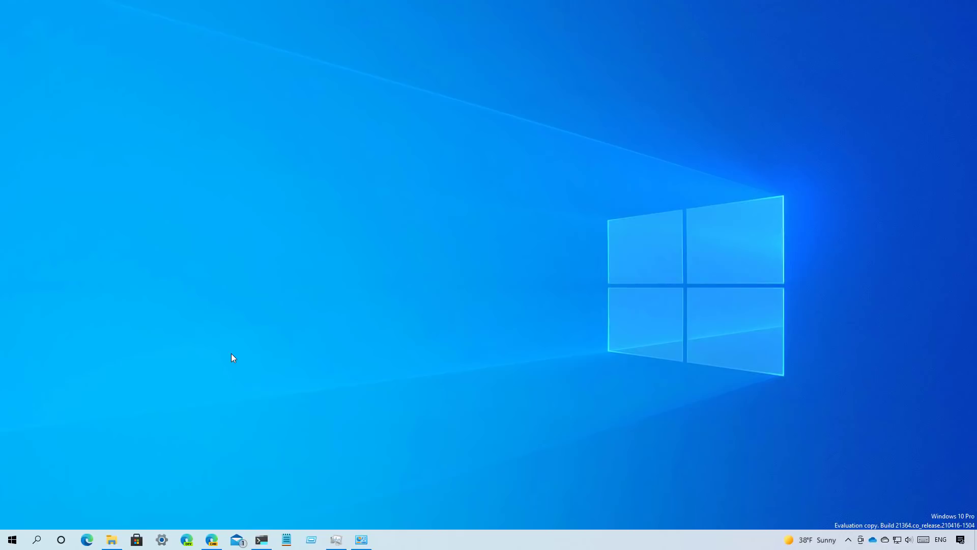
click(337, 540)
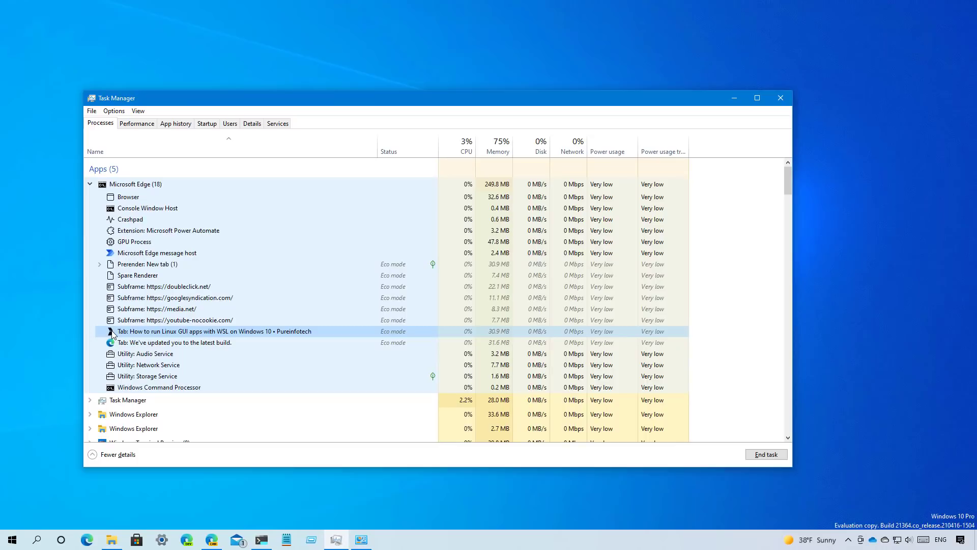
Turn on Eco mode for Microsoft Edge's Browser process and confirm the prompt
right_click(133, 243)
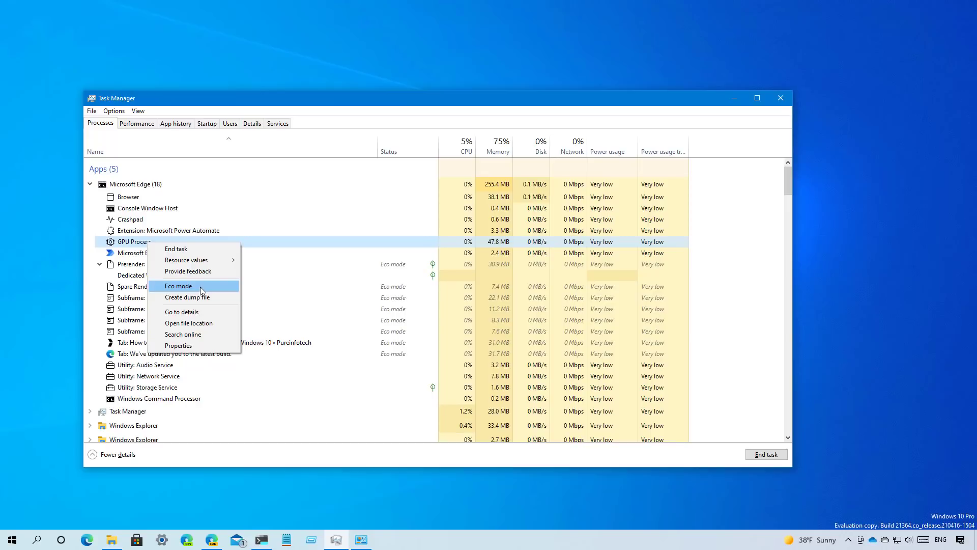
mouse_move(162, 188)
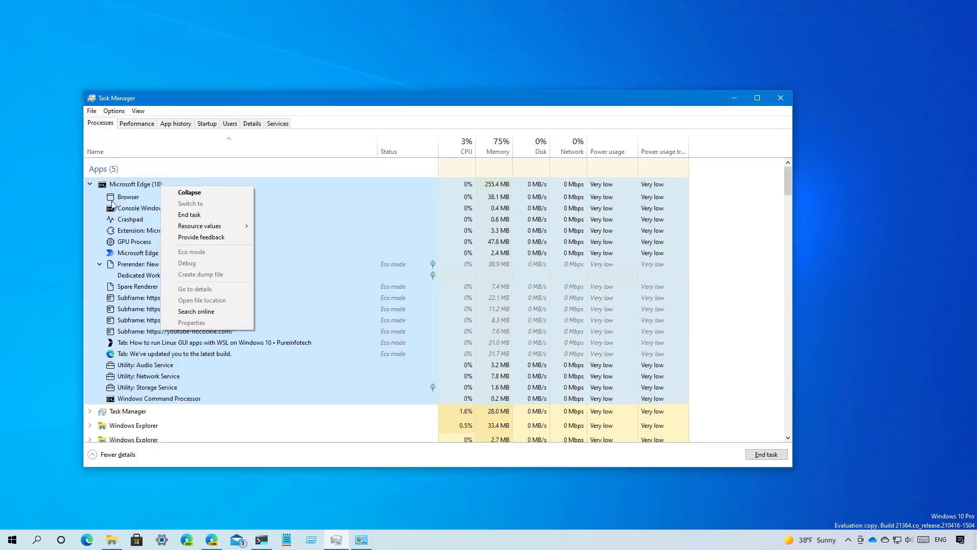
click(128, 196)
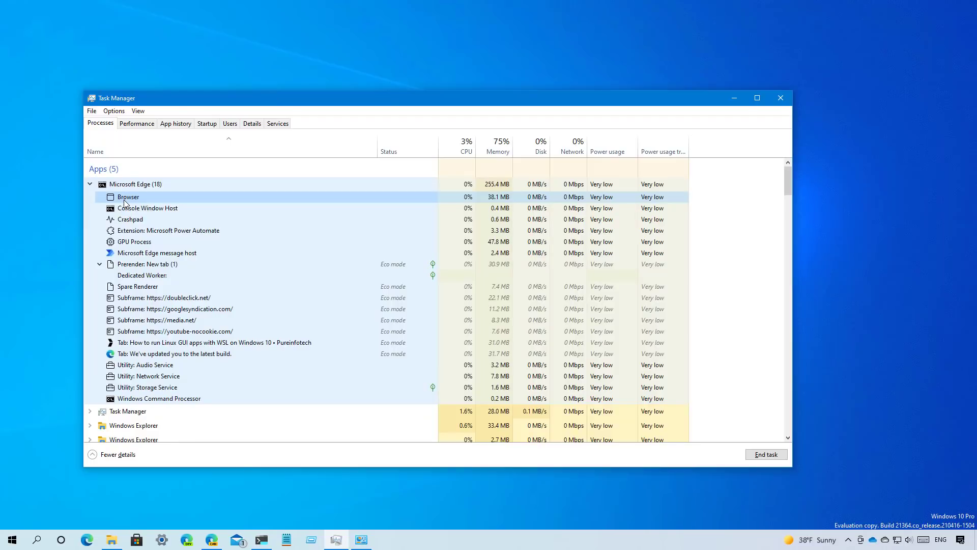
right_click(128, 196)
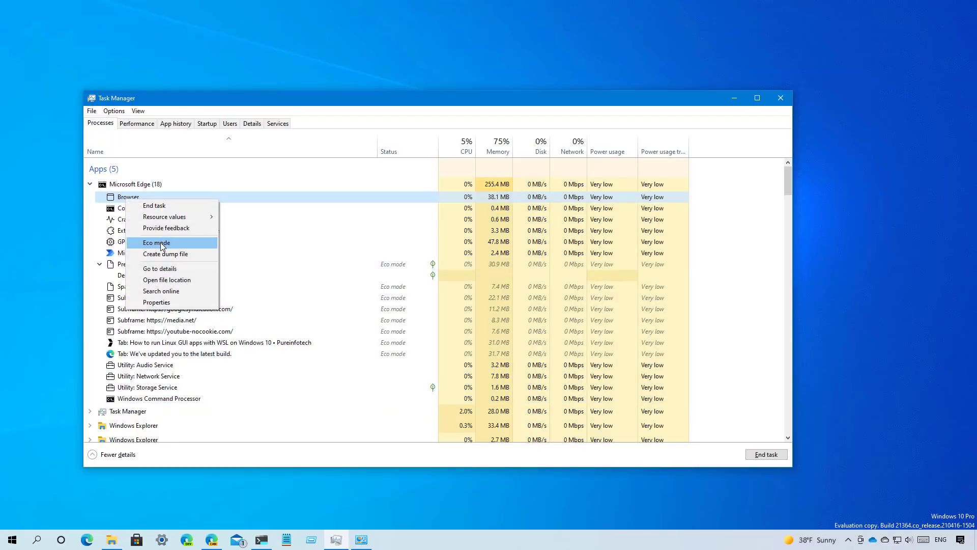
click(156, 242)
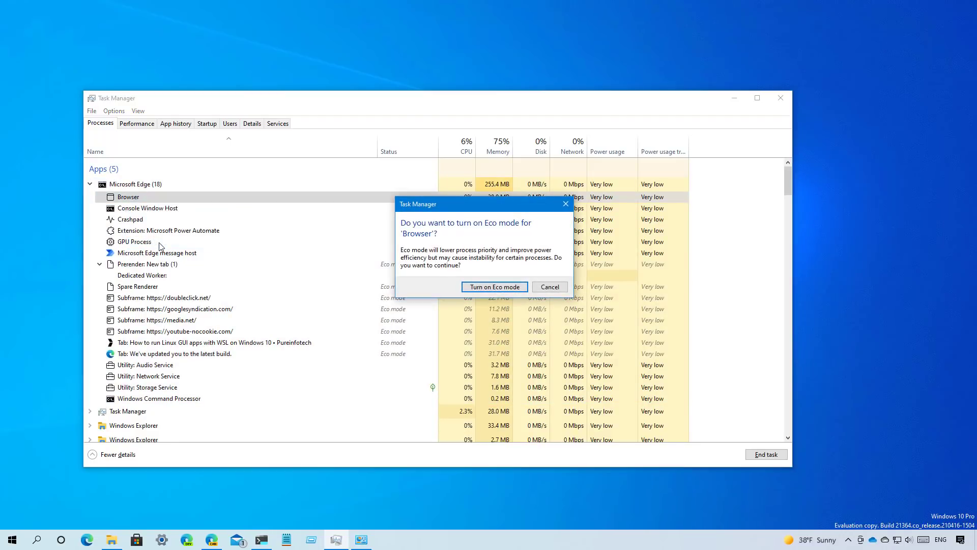
click(494, 287)
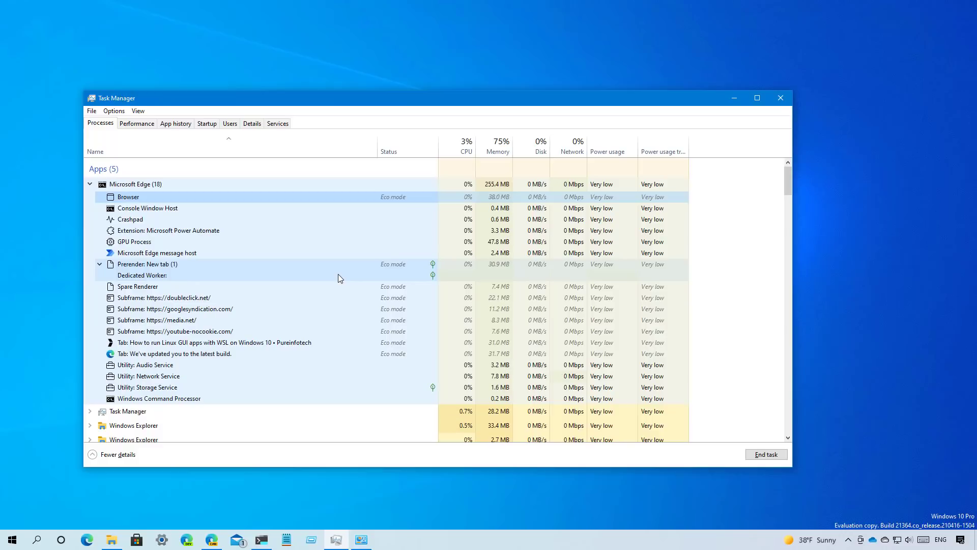
Close Task Manager, leaving the empty desktop
click(780, 97)
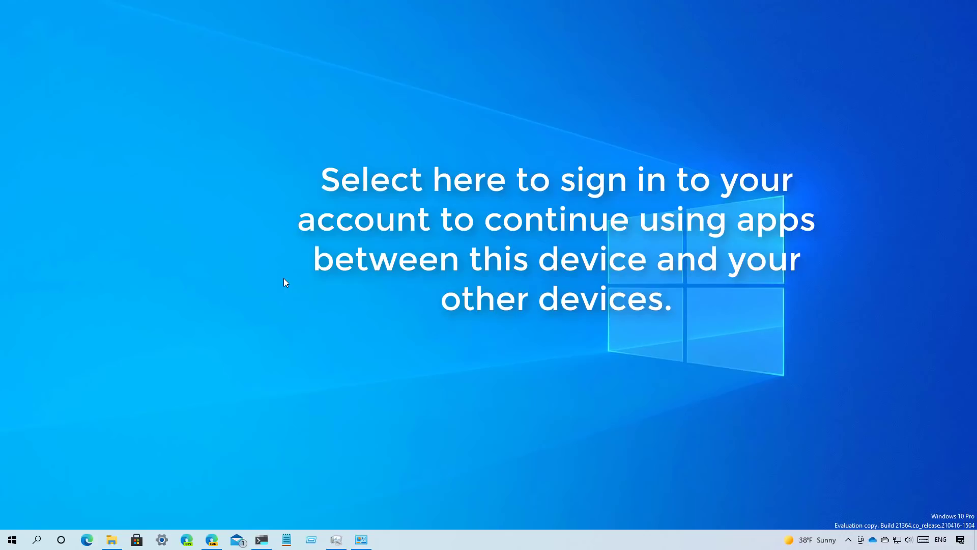
click(555, 239)
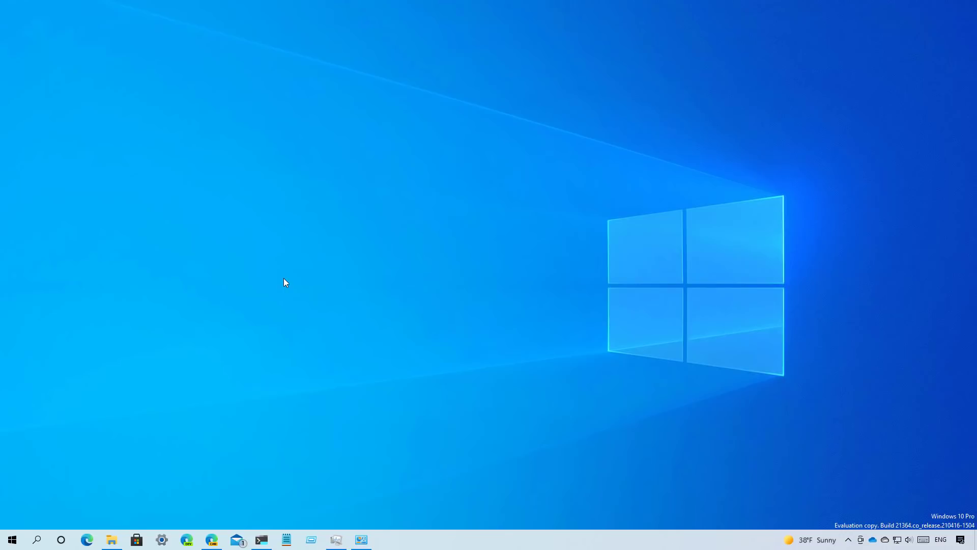
Bring up Settings on the Personalization Background page
click(160, 539)
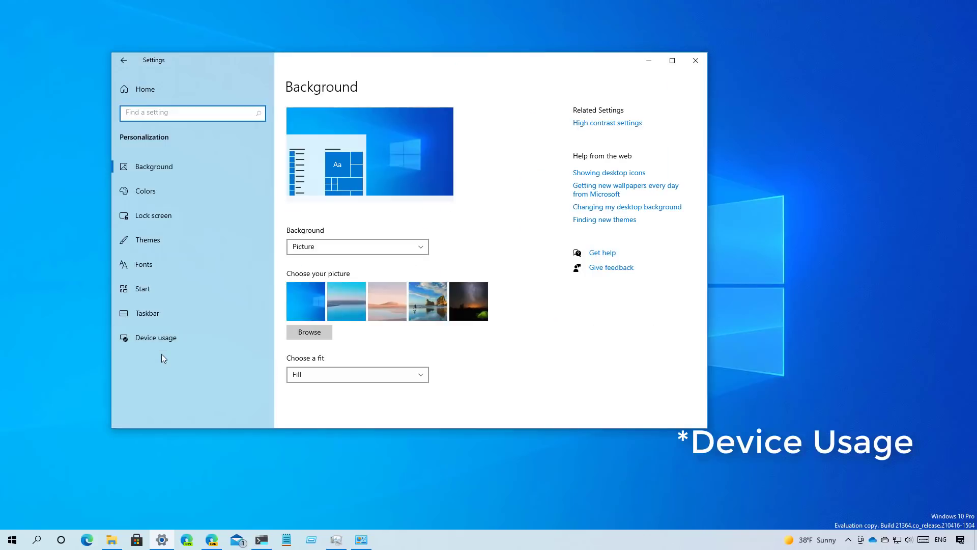
Show the Device usage page and switch its suggestions toggle off then back on
click(156, 337)
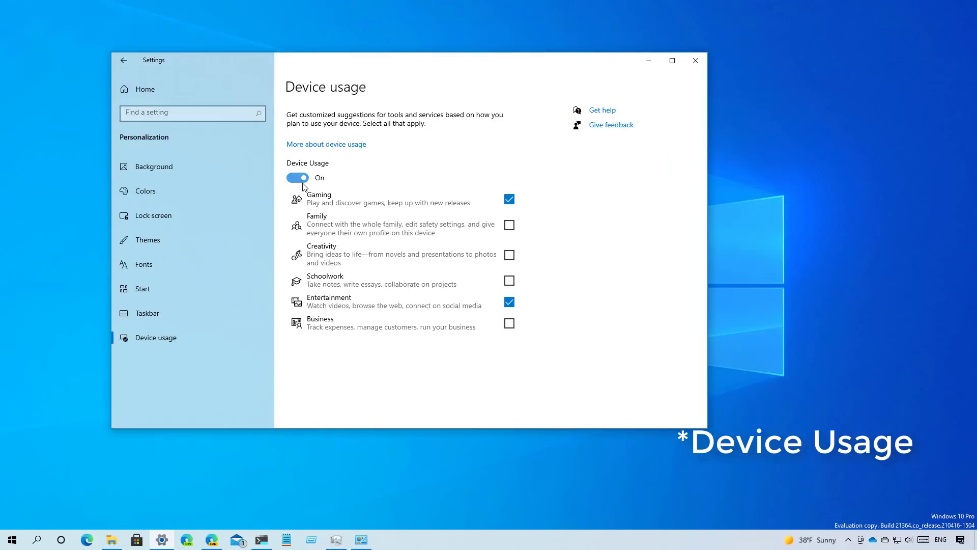
click(298, 177)
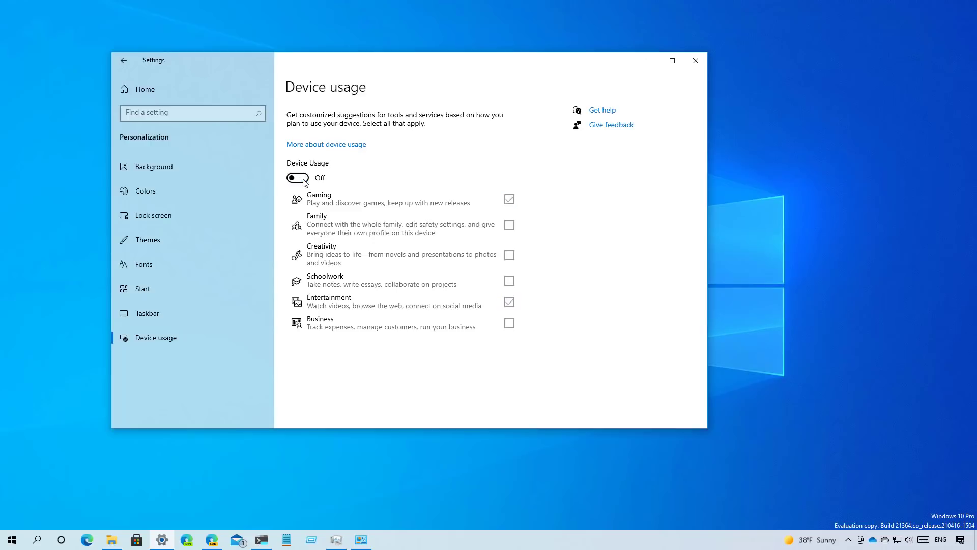
click(297, 177)
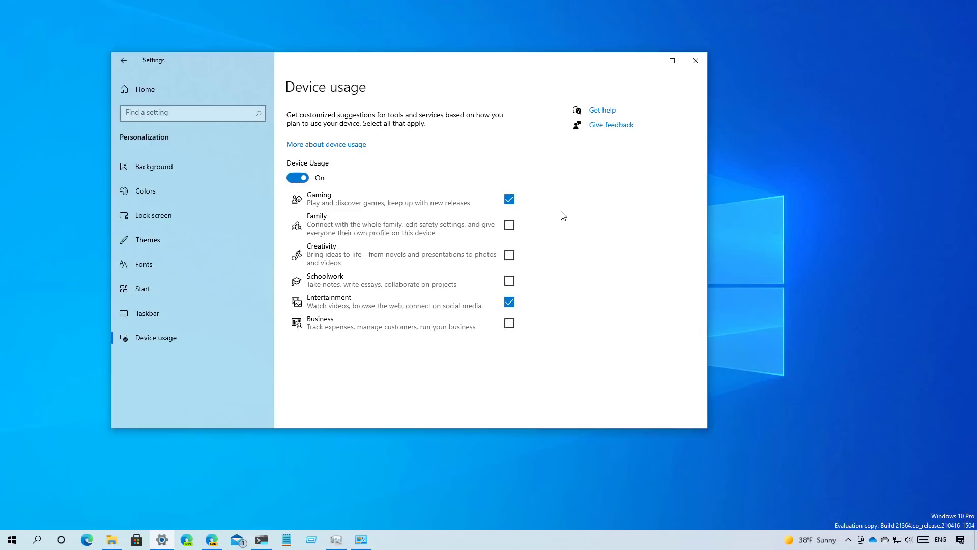
mouse_move(515, 229)
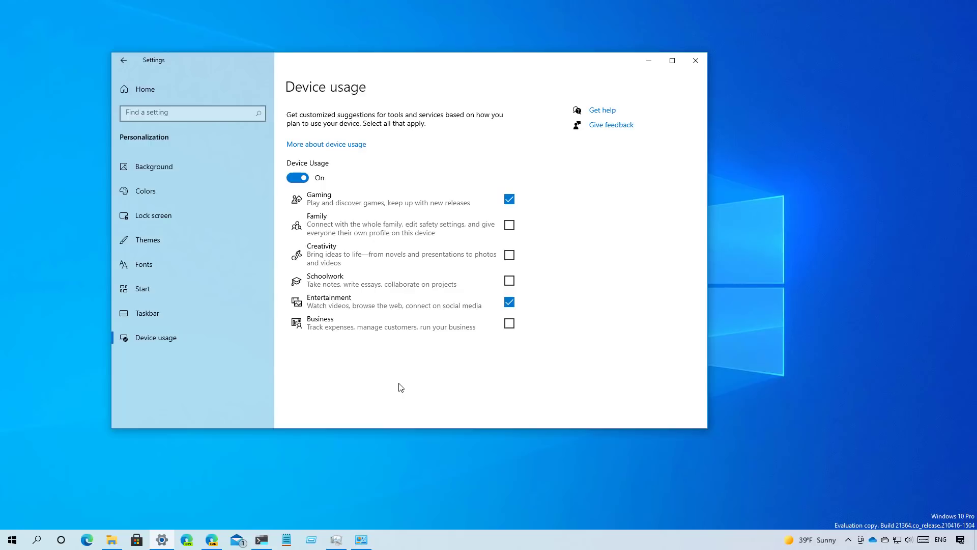
Close the Settings window to return to the empty desktop
click(696, 60)
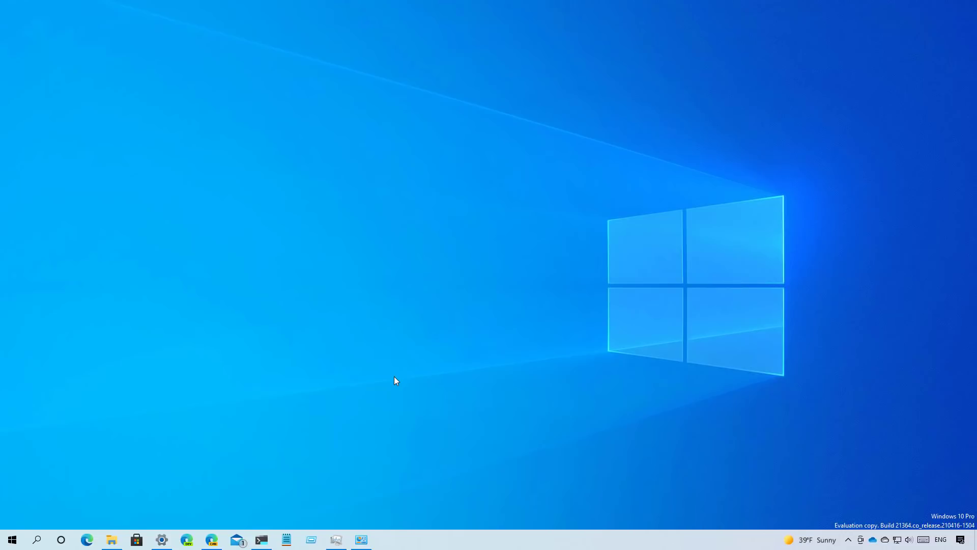
mouse_move(702, 490)
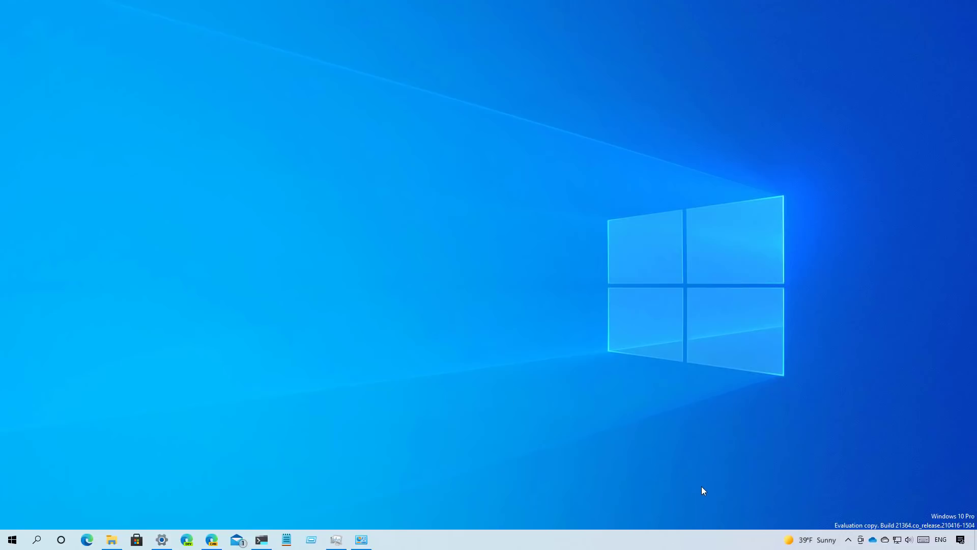
mouse_move(815, 542)
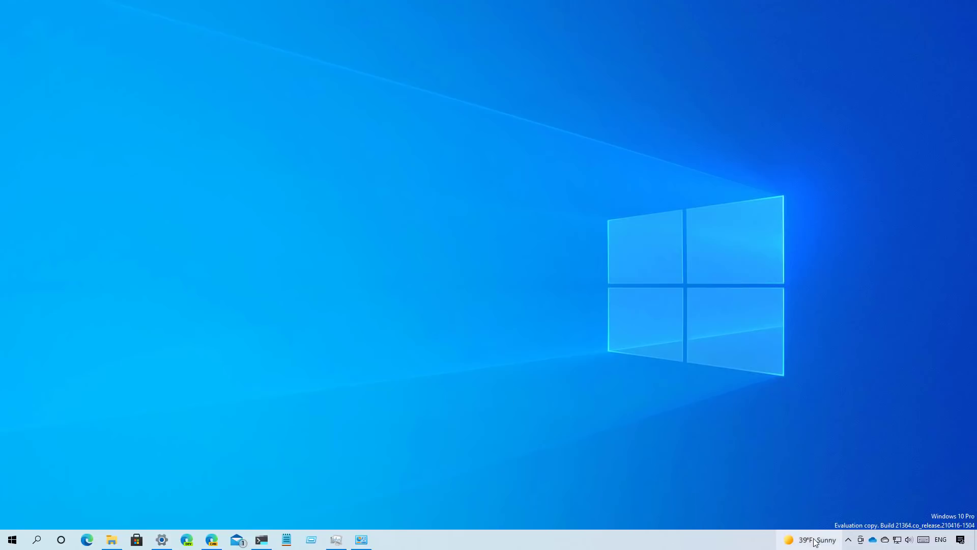
mouse_move(813, 540)
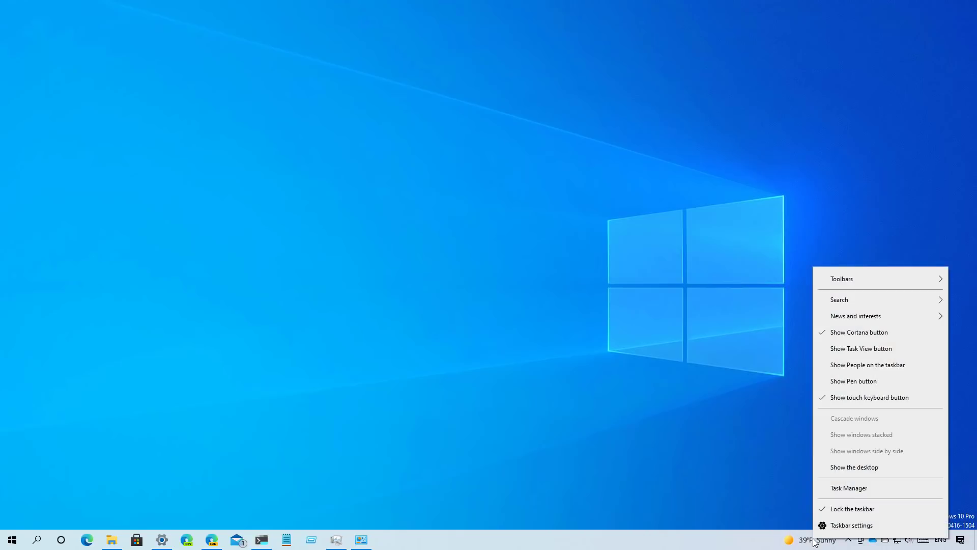
mouse_move(856, 315)
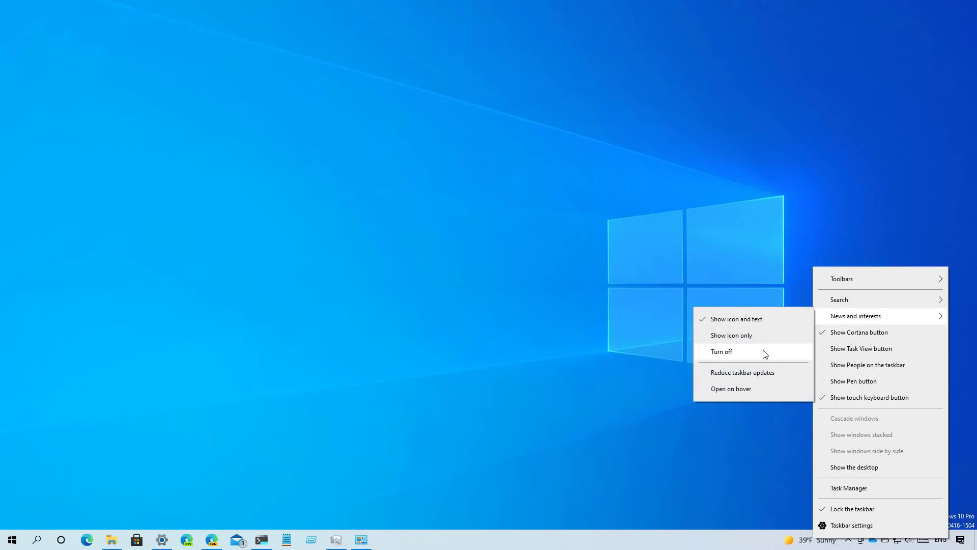
mouse_move(759, 353)
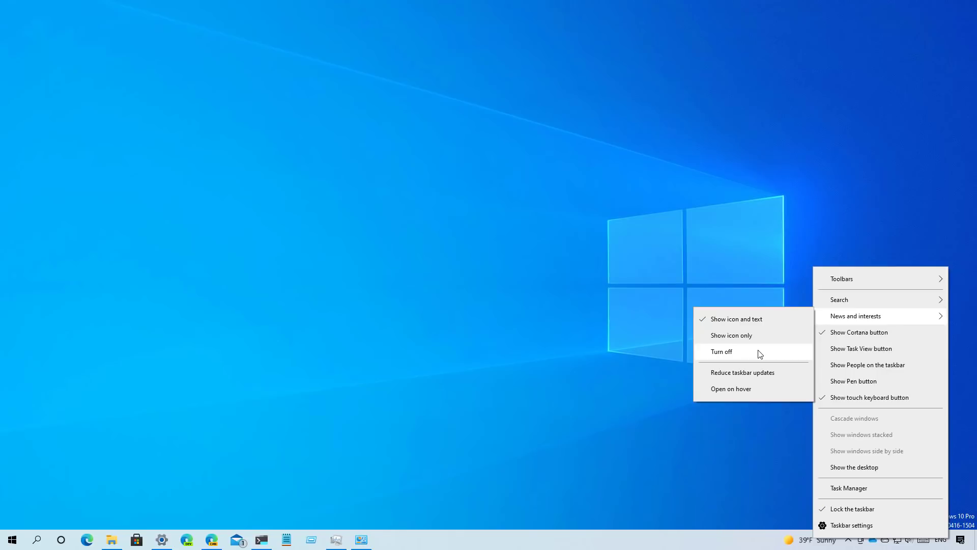
mouse_move(730, 389)
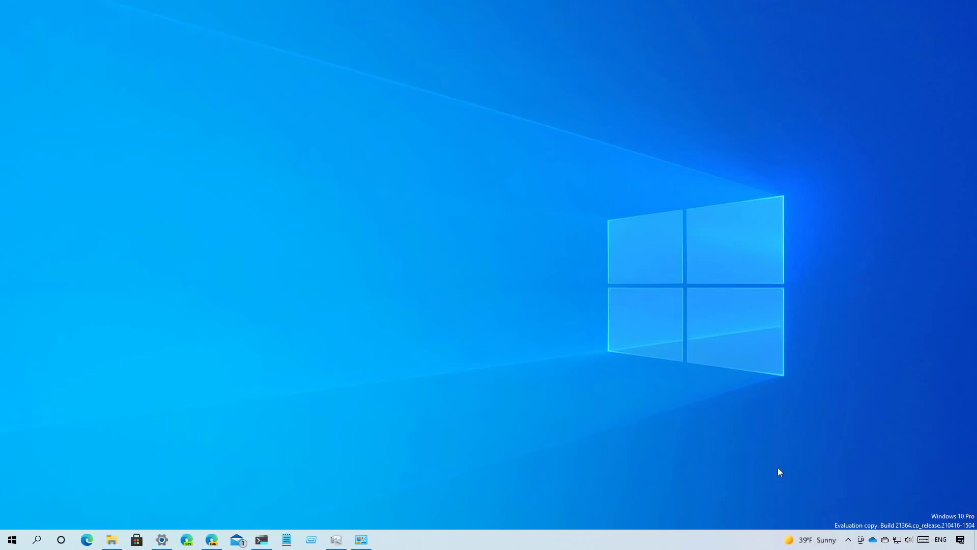
Open the News and interests feed's My Interests page in a maximized Edge window
click(804, 539)
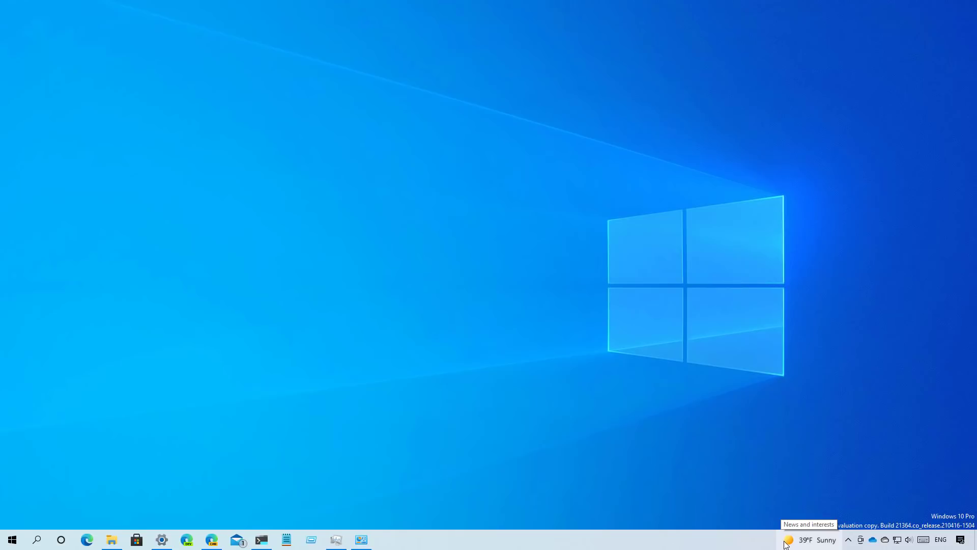
mouse_move(792, 544)
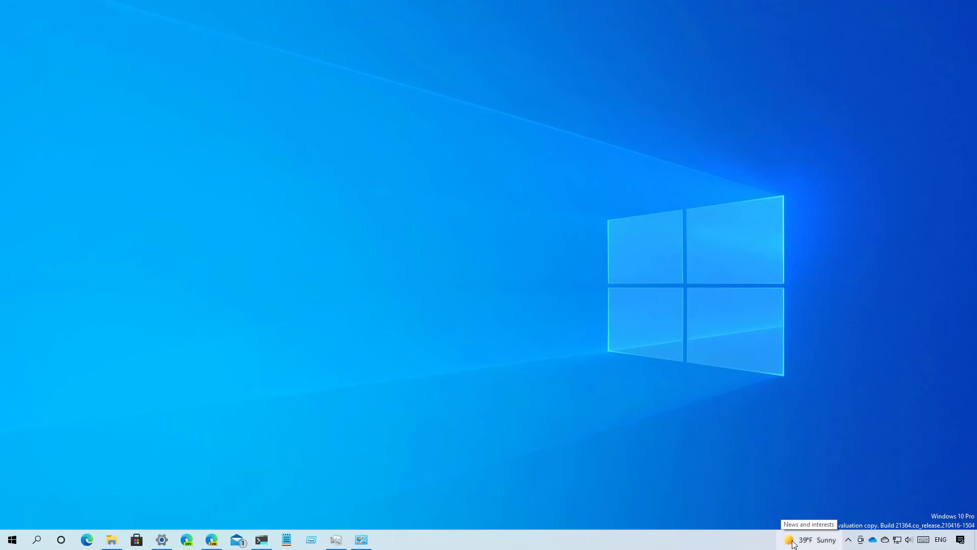
click(807, 540)
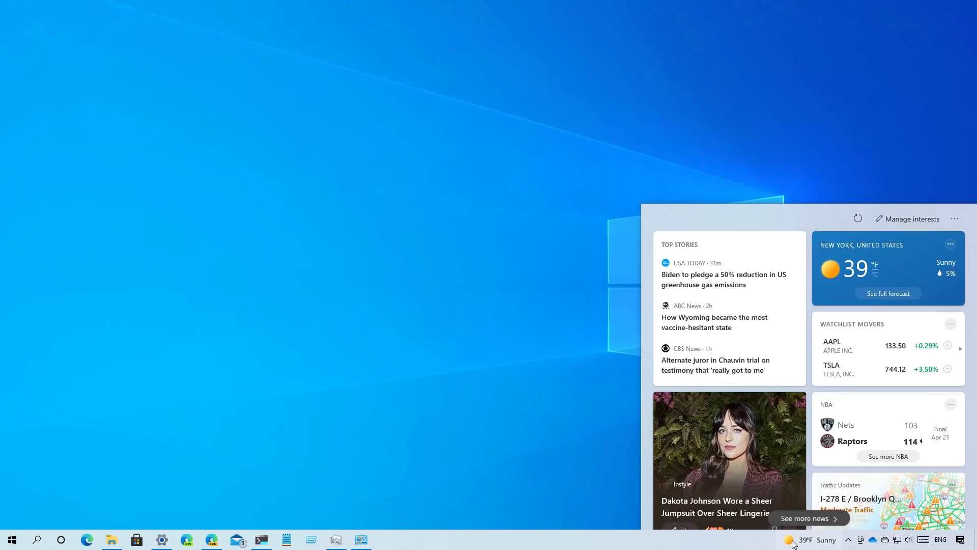
mouse_move(913, 219)
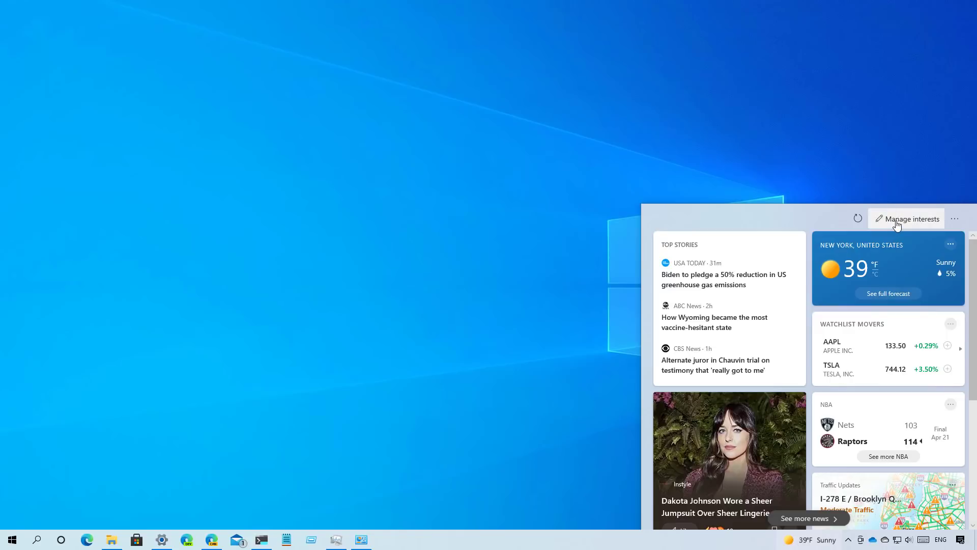
mouse_move(912, 219)
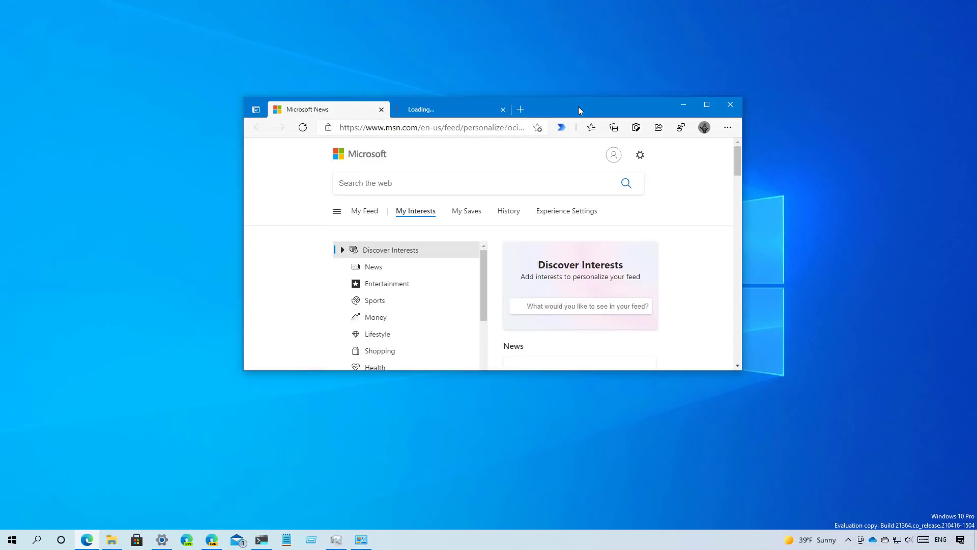
click(706, 103)
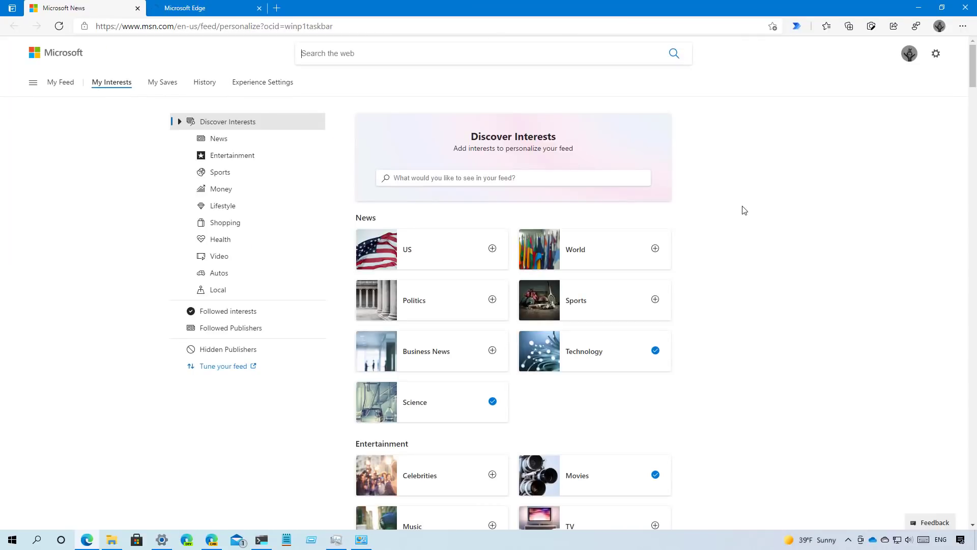